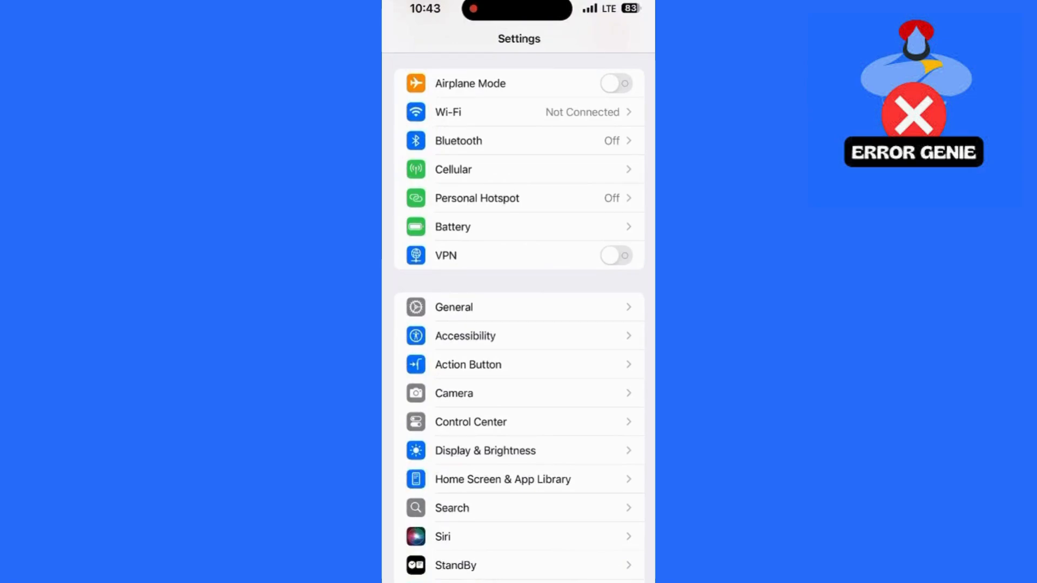
Step: Reach the Stolen Device Protection page through Face ID & Passcode, with the protection shown on
scroll("down", 3)
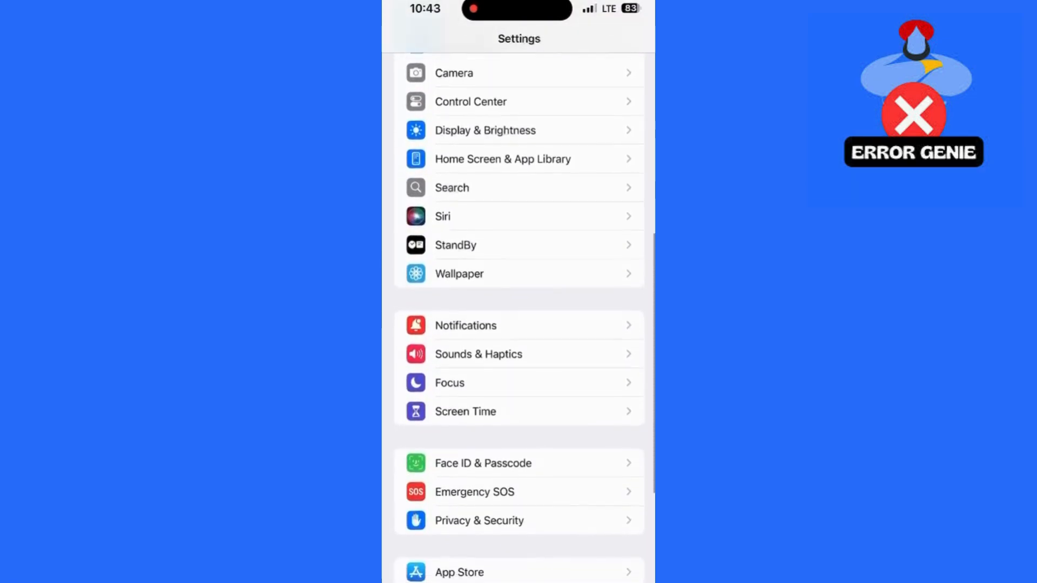
left_click(483, 463)
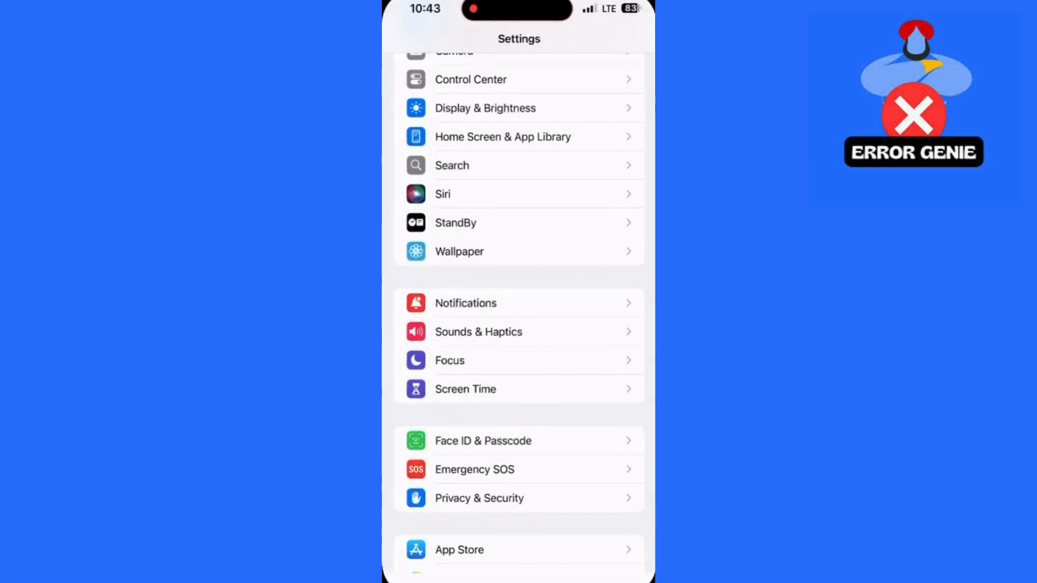
left_click(481, 441)
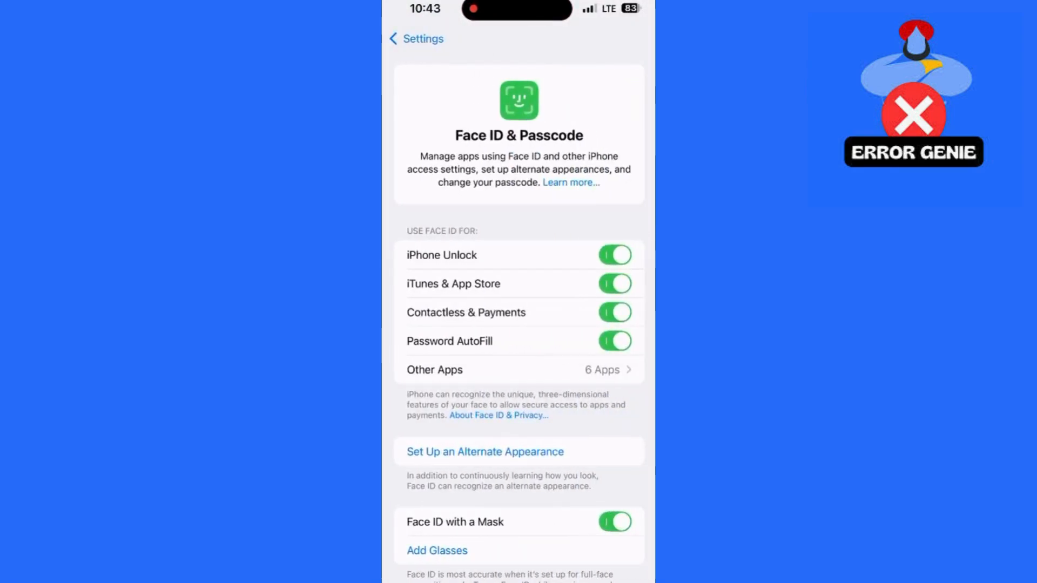
scroll("down", 3)
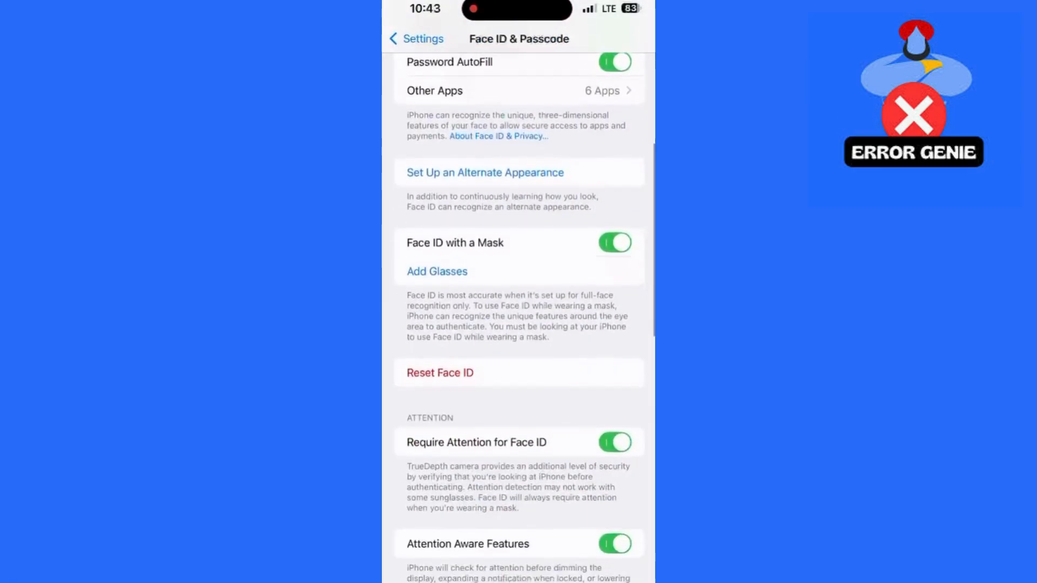
scroll("down", 3)
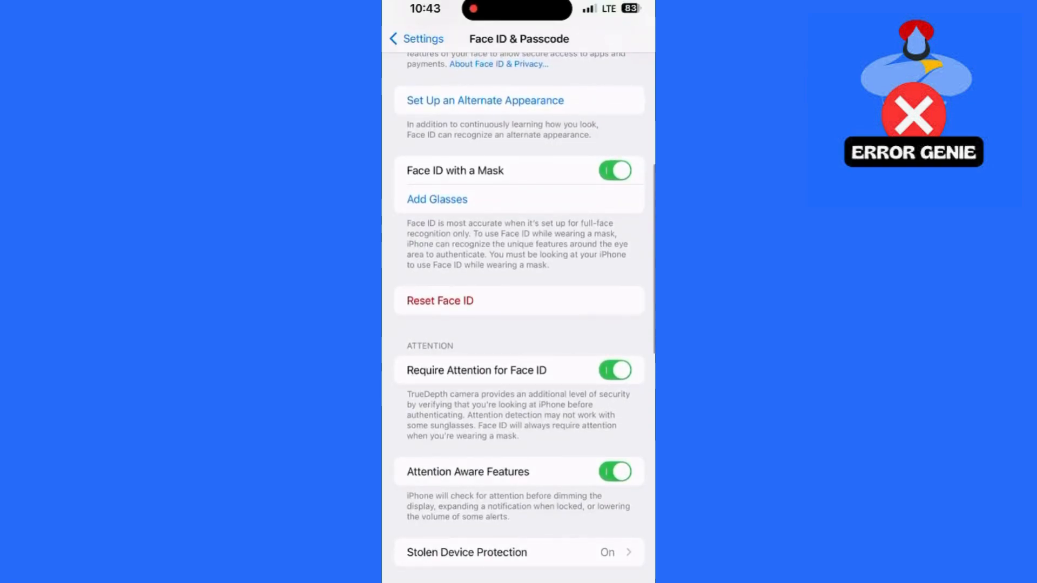
scroll("down", 3)
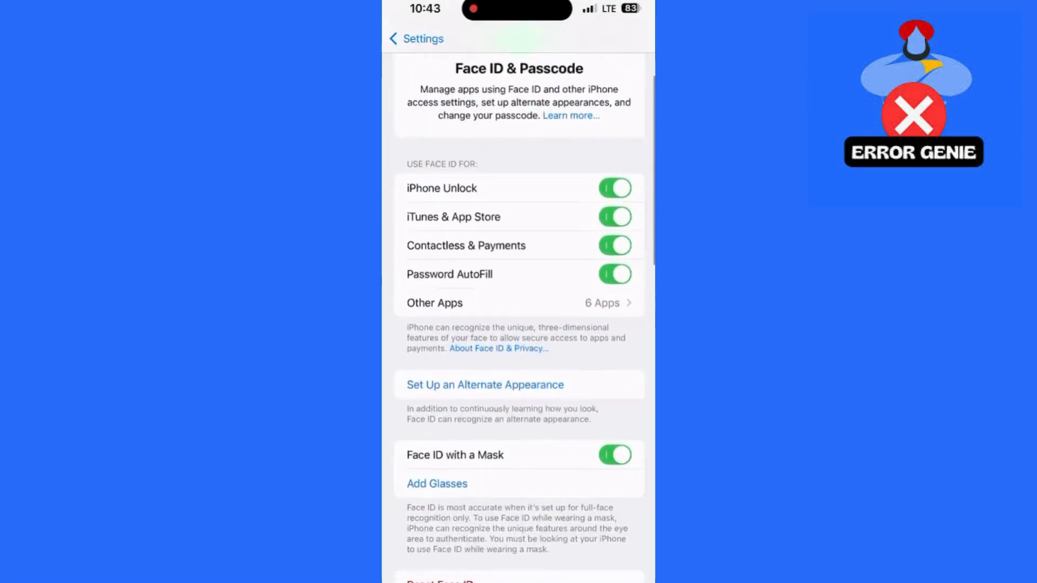
scroll("down", 3)
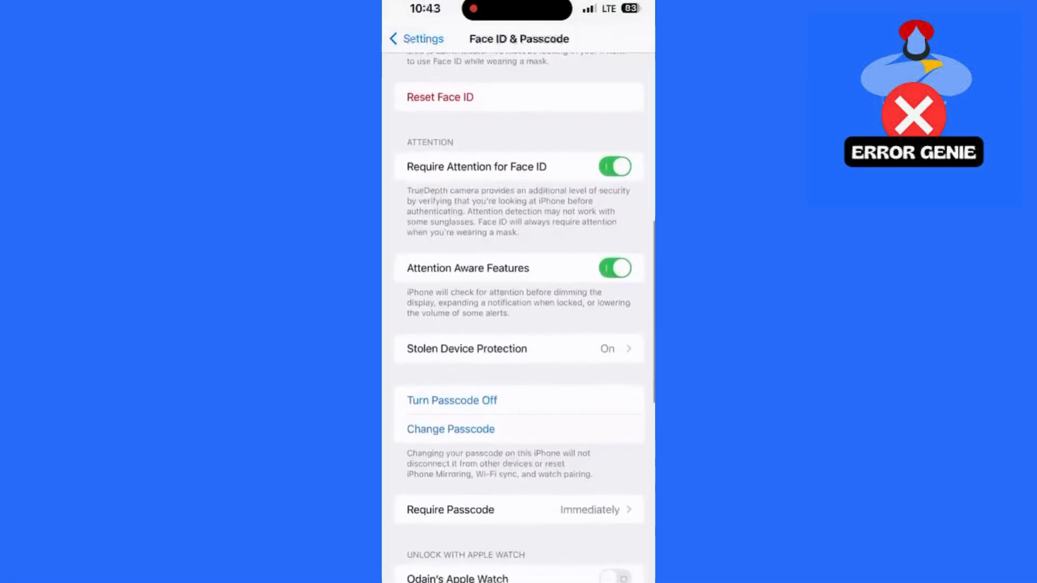
scroll("down", 3)
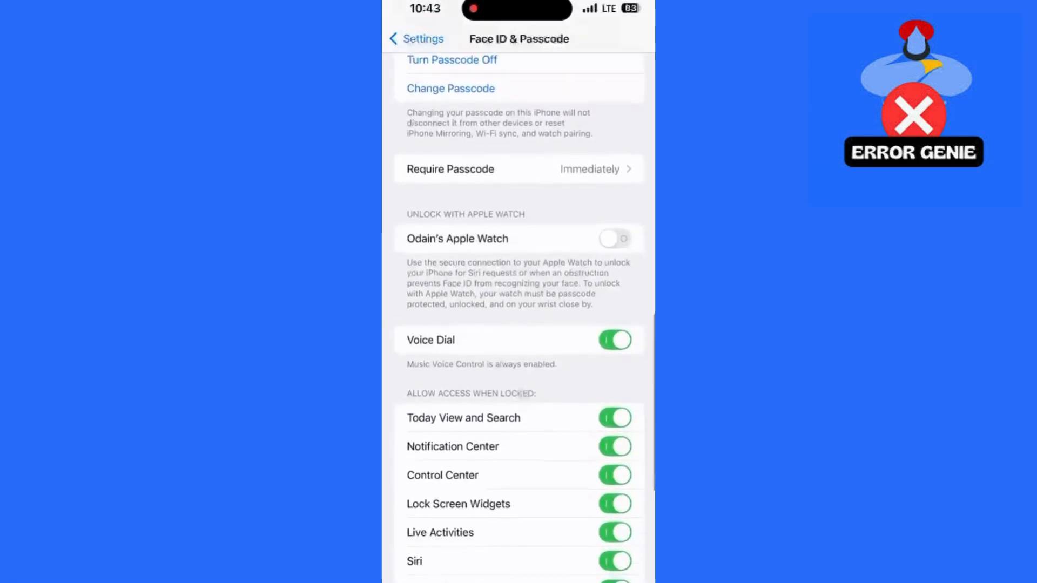
scroll("up", 3)
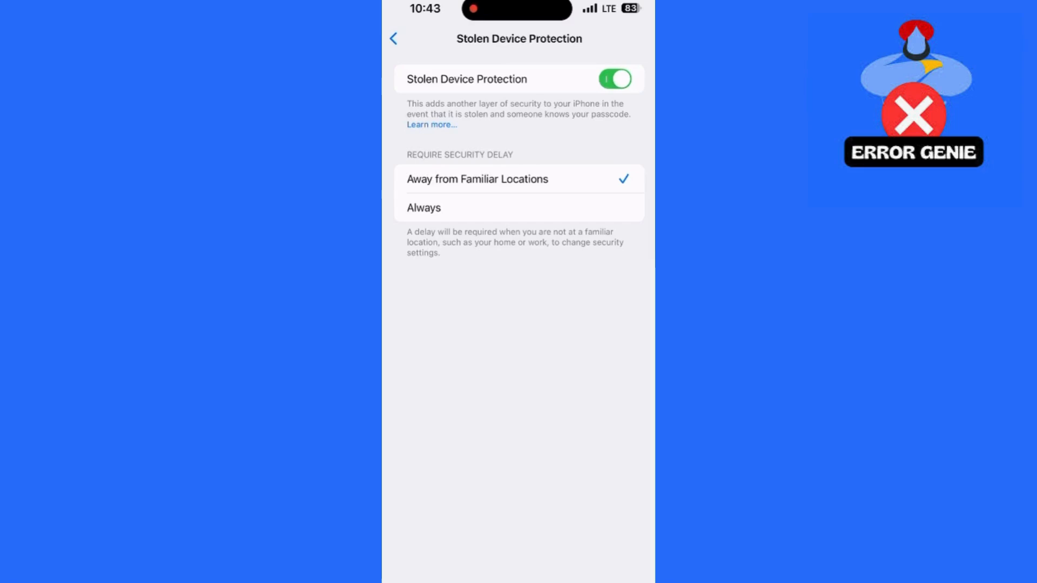
Step: Toggle Stolen Device Protection off and back on, then return to Face ID & Passcode
left_click(615, 78)
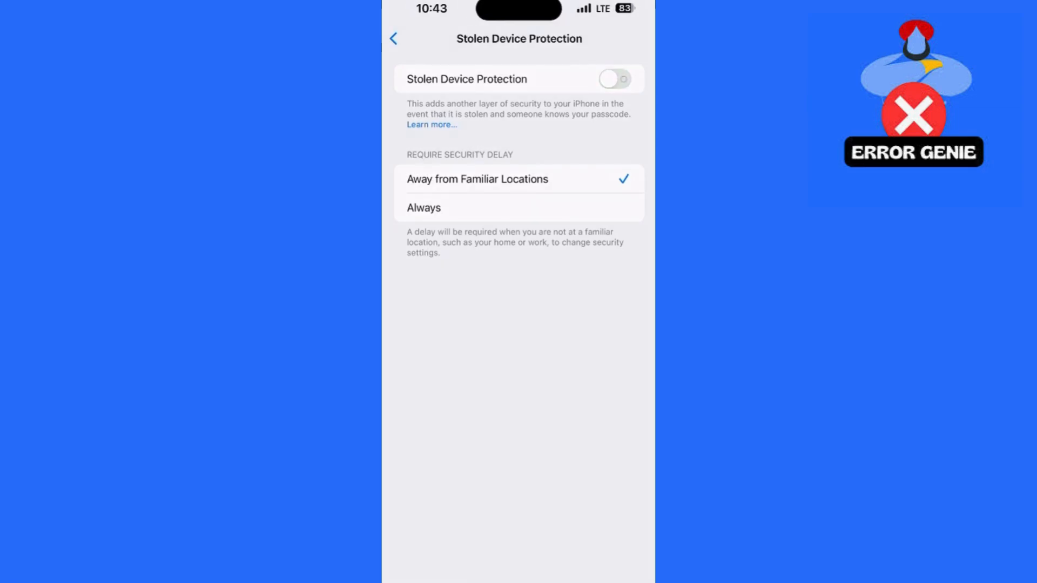
left_click(613, 79)
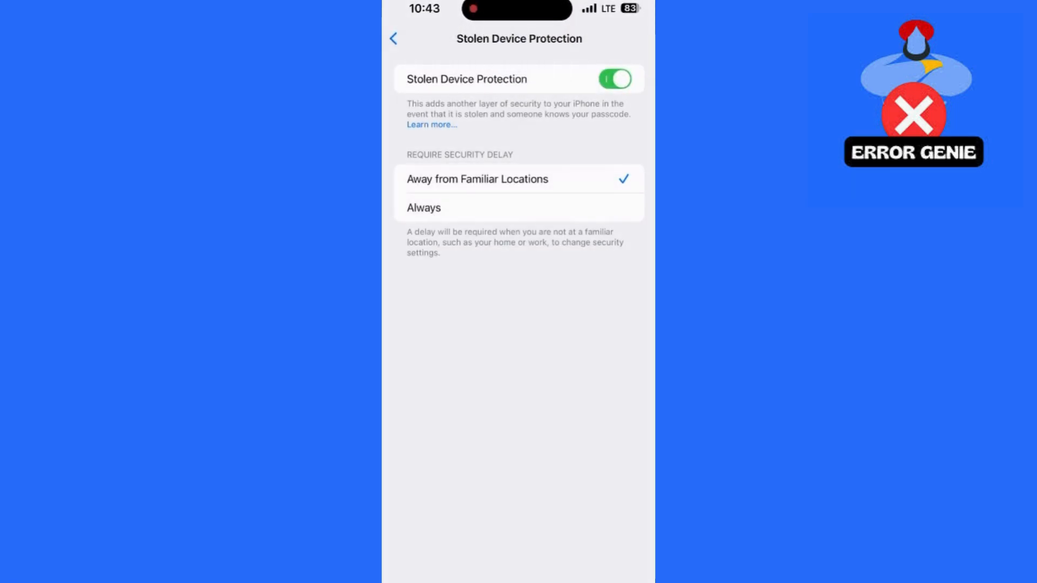
left_click(394, 39)
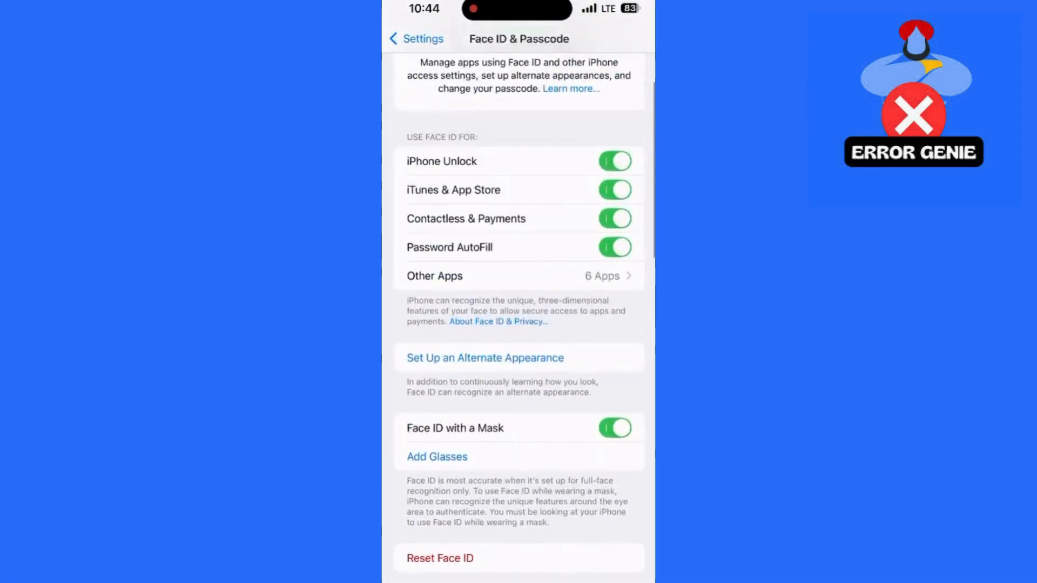
Step: Turn off Face ID with a Mask and switch off Stolen Device Protection, triggering Face ID verification
scroll("down", 3)
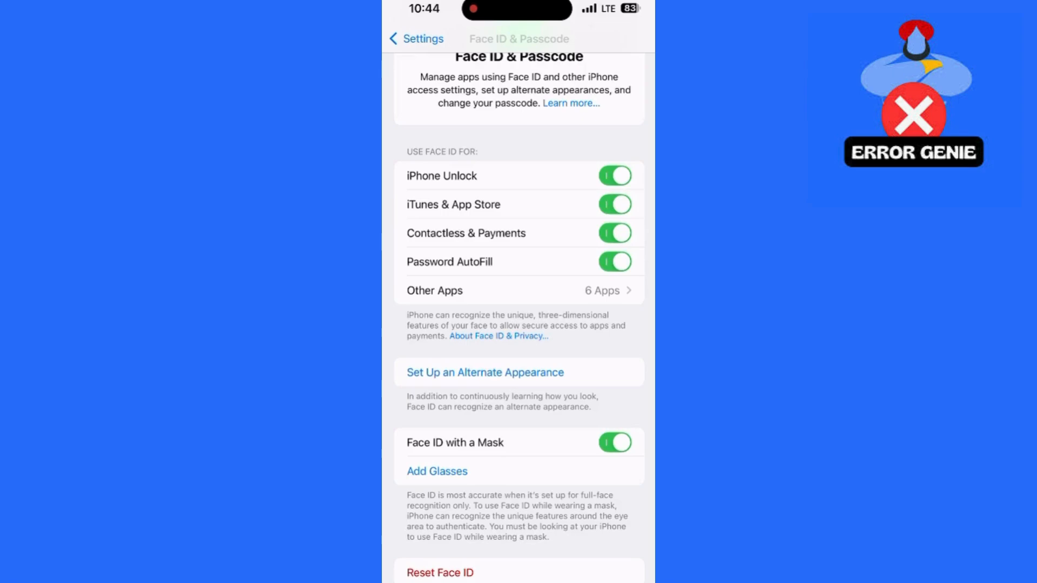
left_click(614, 443)
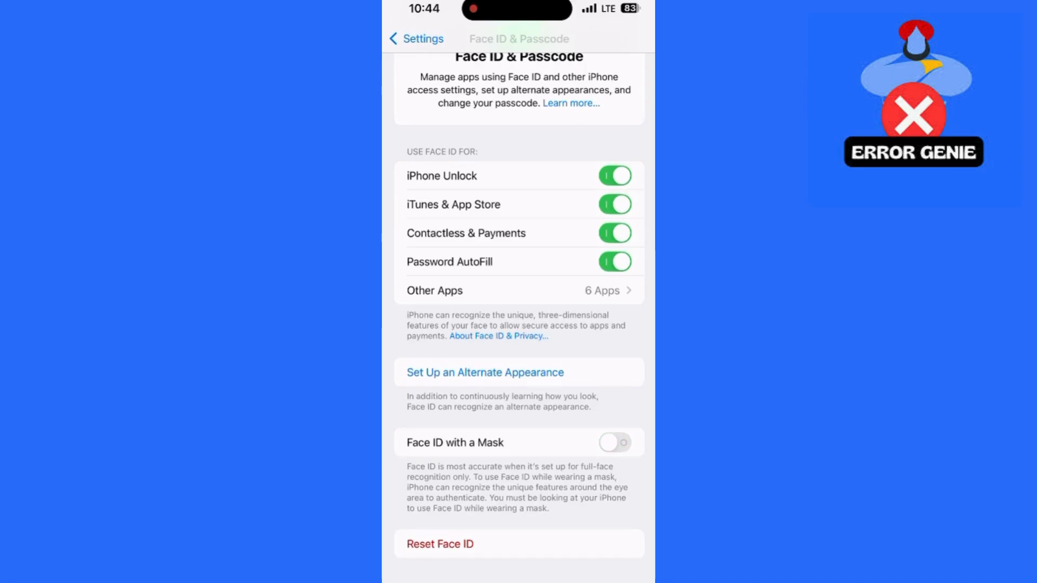
scroll("down", 3)
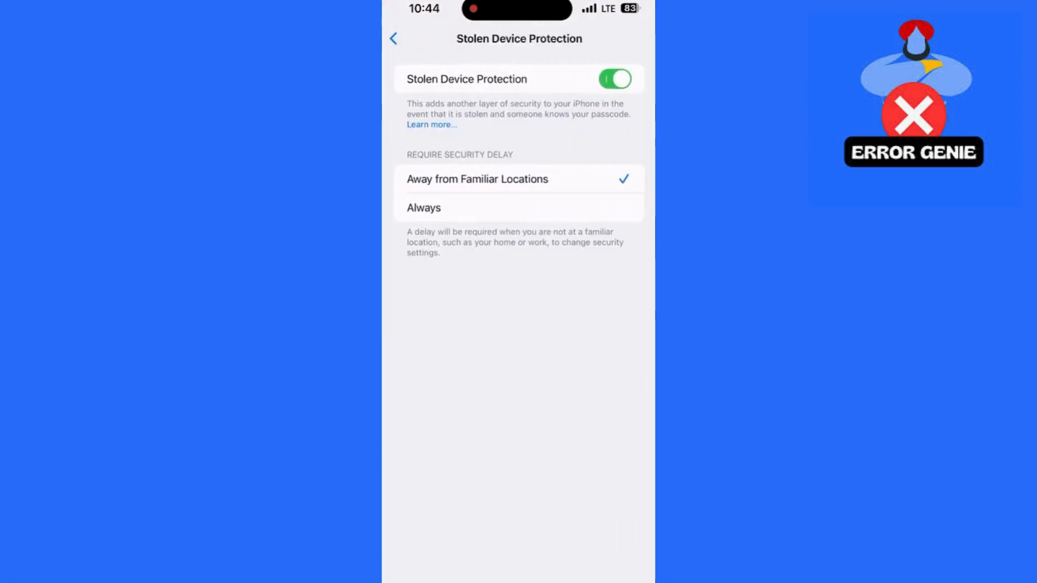
left_click(613, 79)
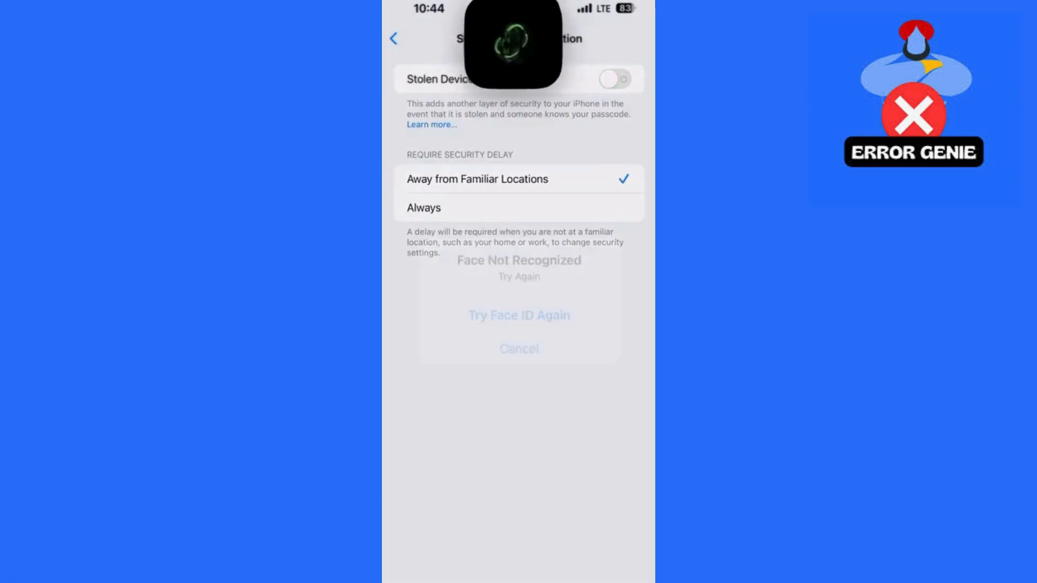